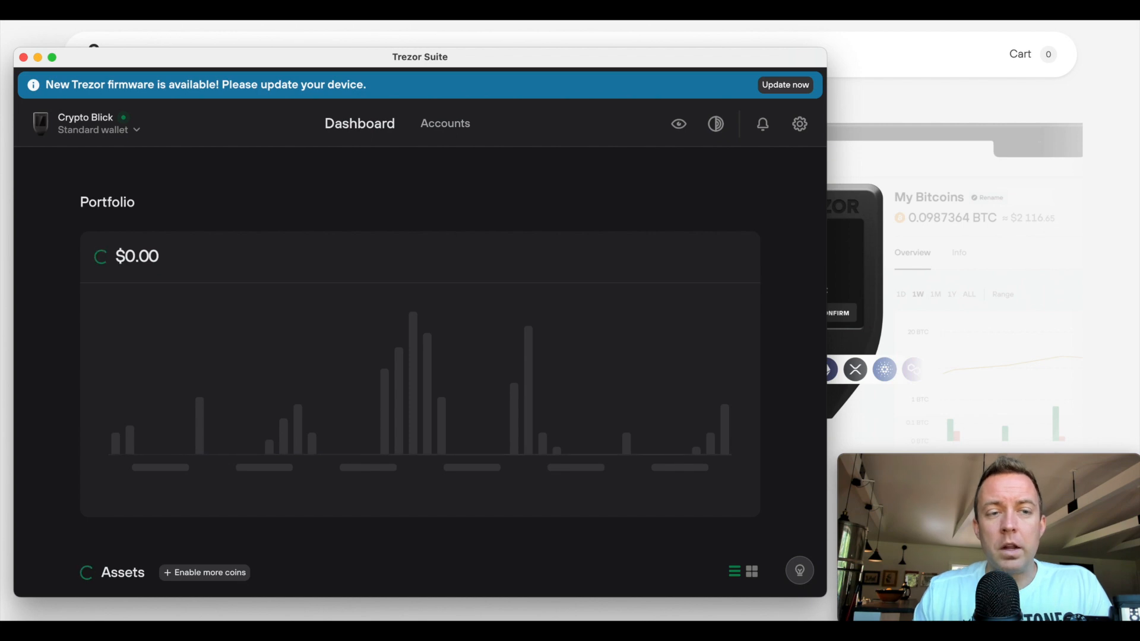
mouse_move(234, 109)
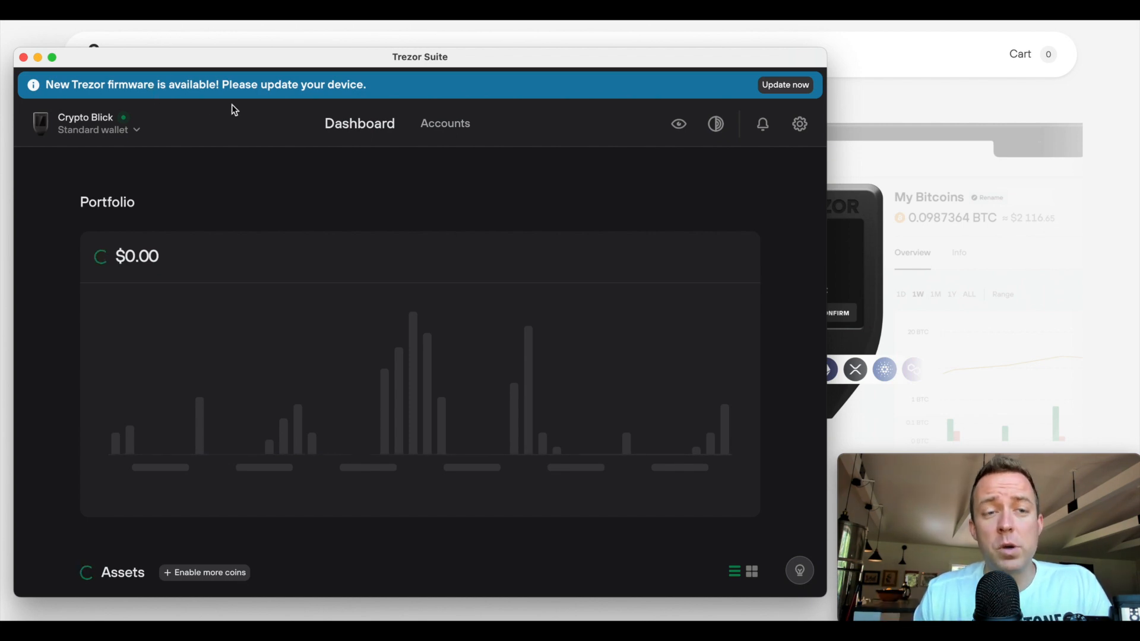
mouse_move(276, 116)
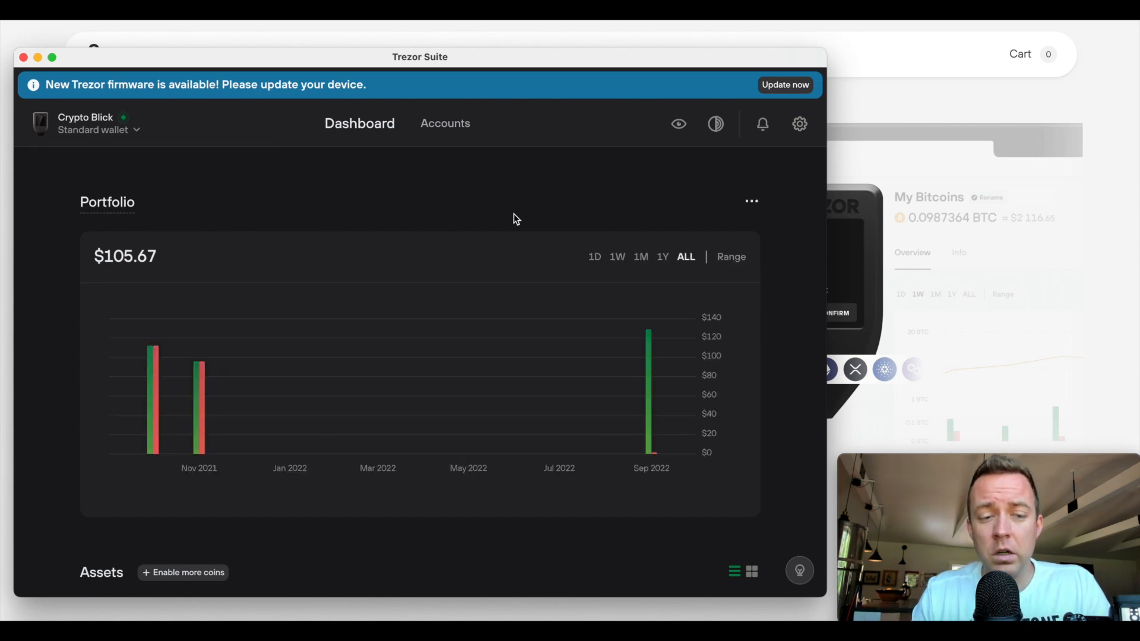
- Start the firmware update from the banner and proceed to install Universal 2.6.0
scroll("down", 3)
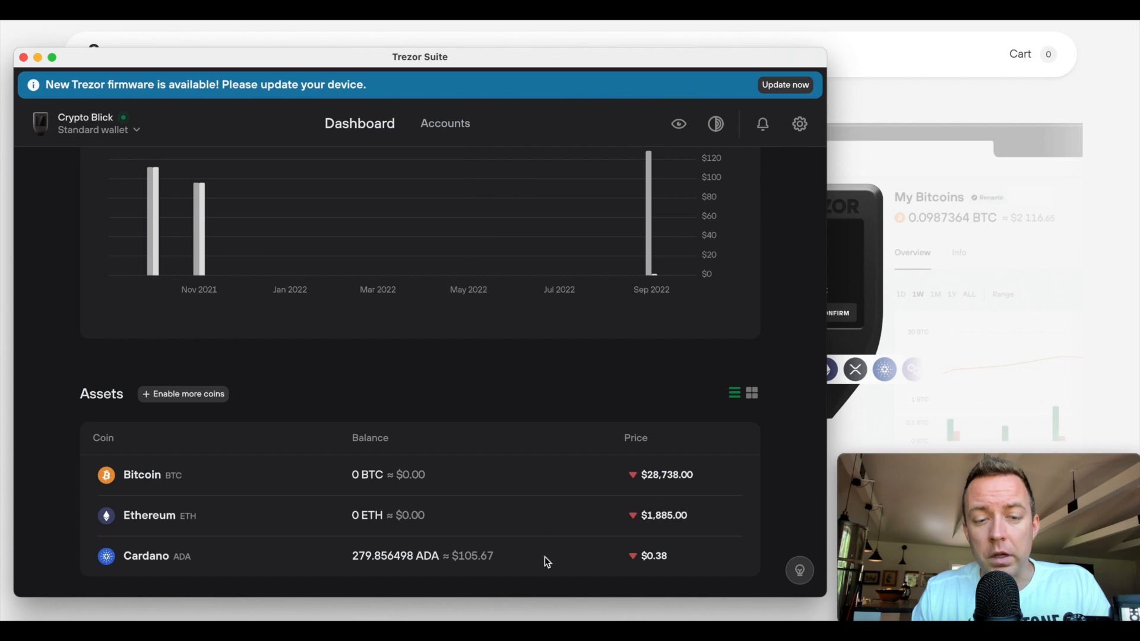
scroll("up", 3)
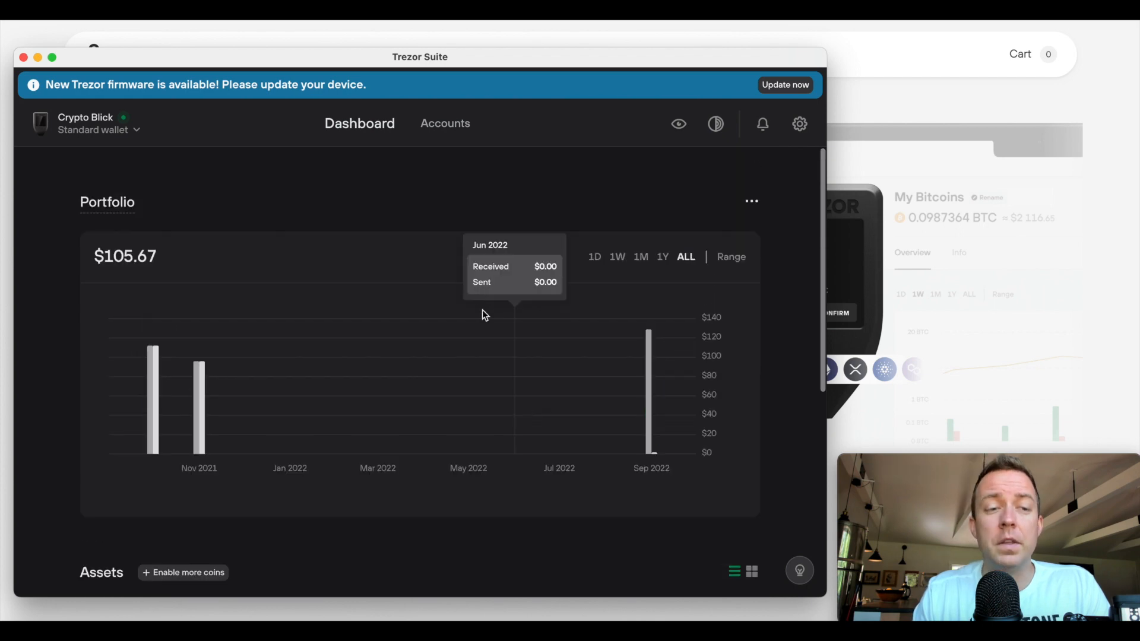
mouse_move(304, 99)
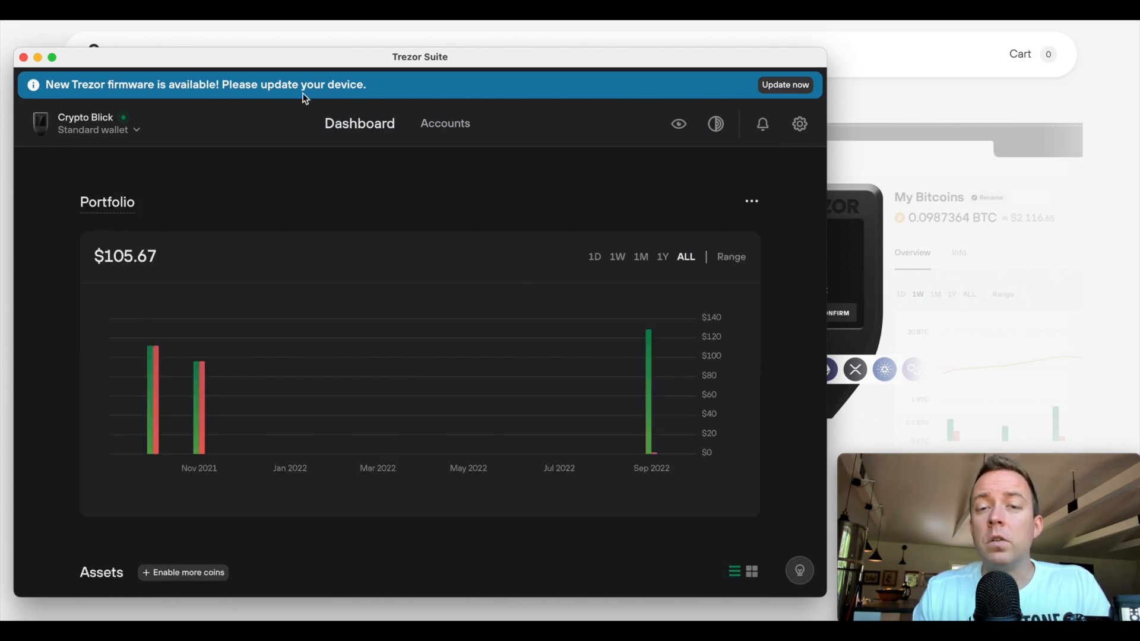
mouse_move(778, 48)
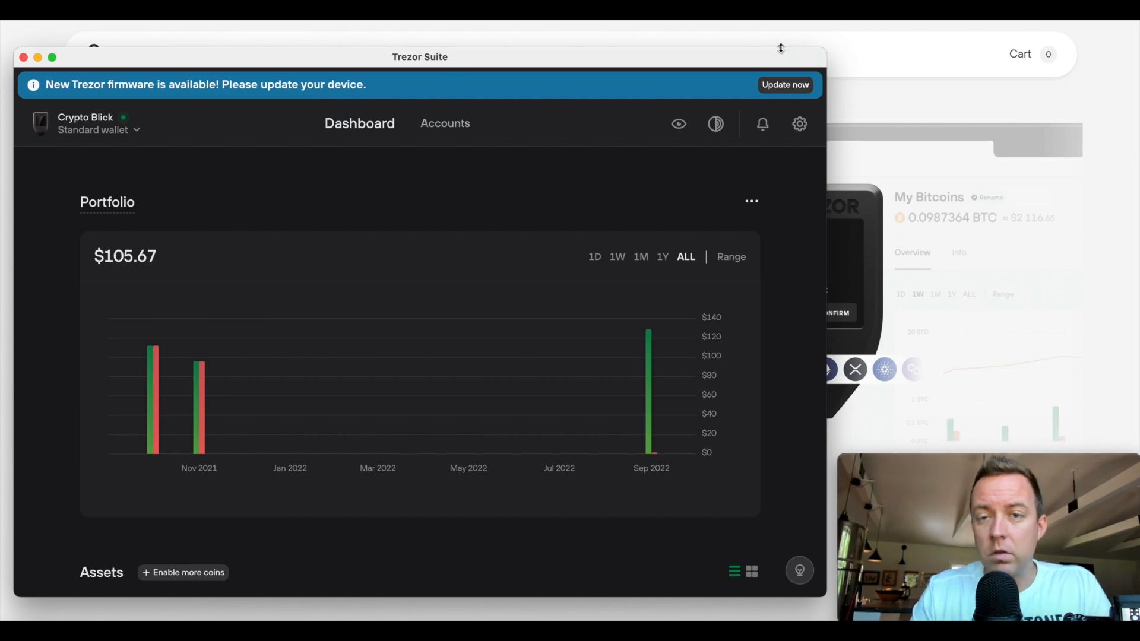
left_click(785, 86)
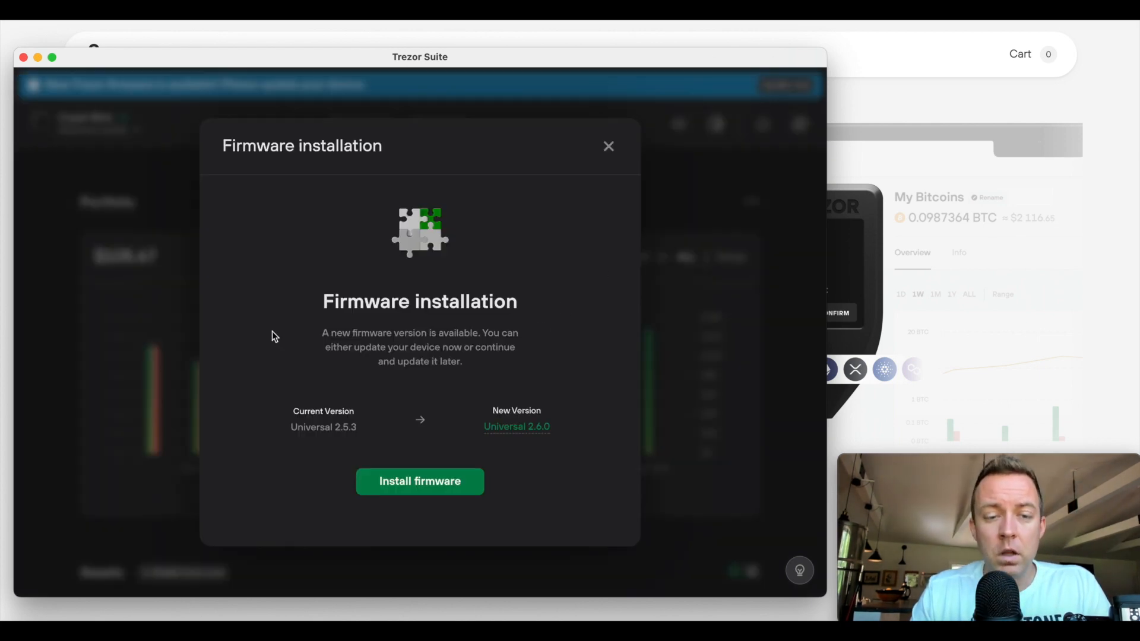
mouse_move(589, 416)
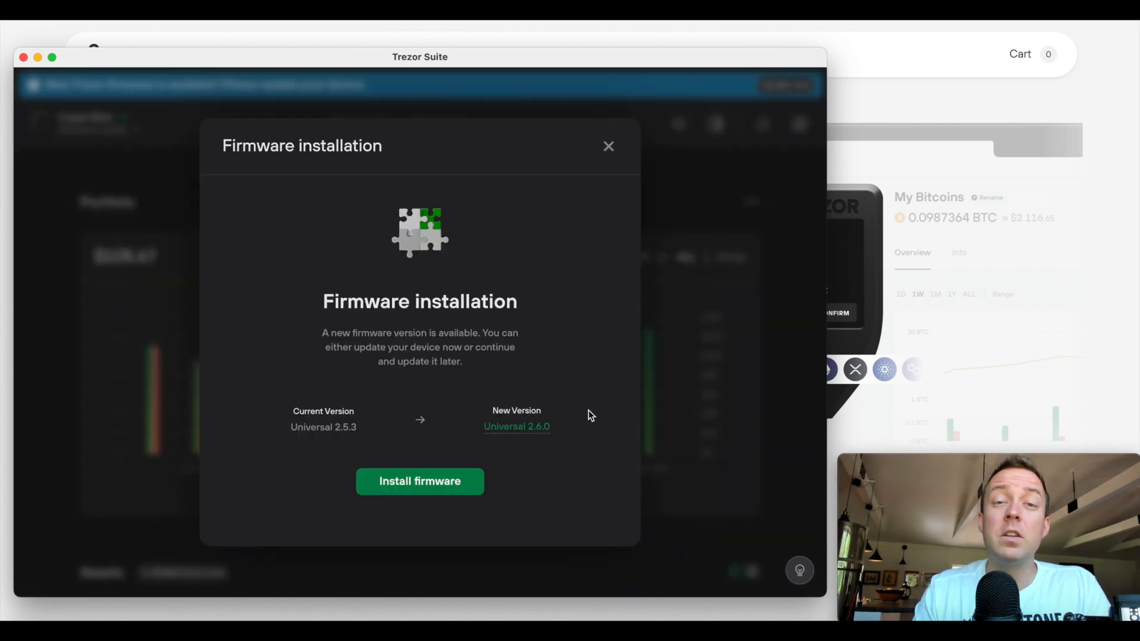
mouse_move(412, 512)
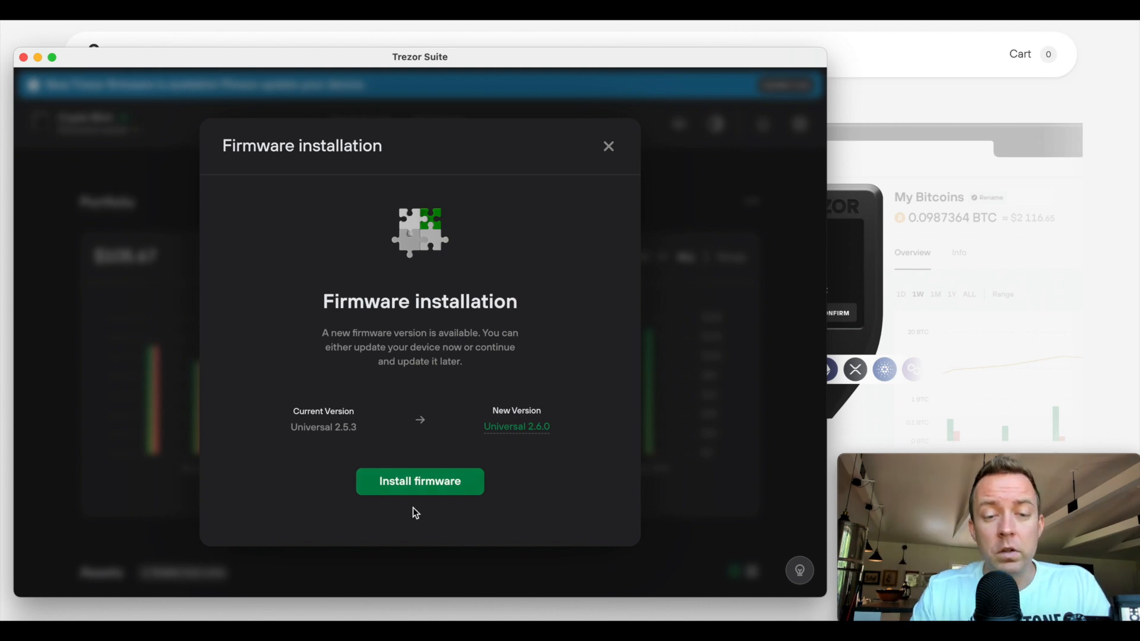
left_click(419, 481)
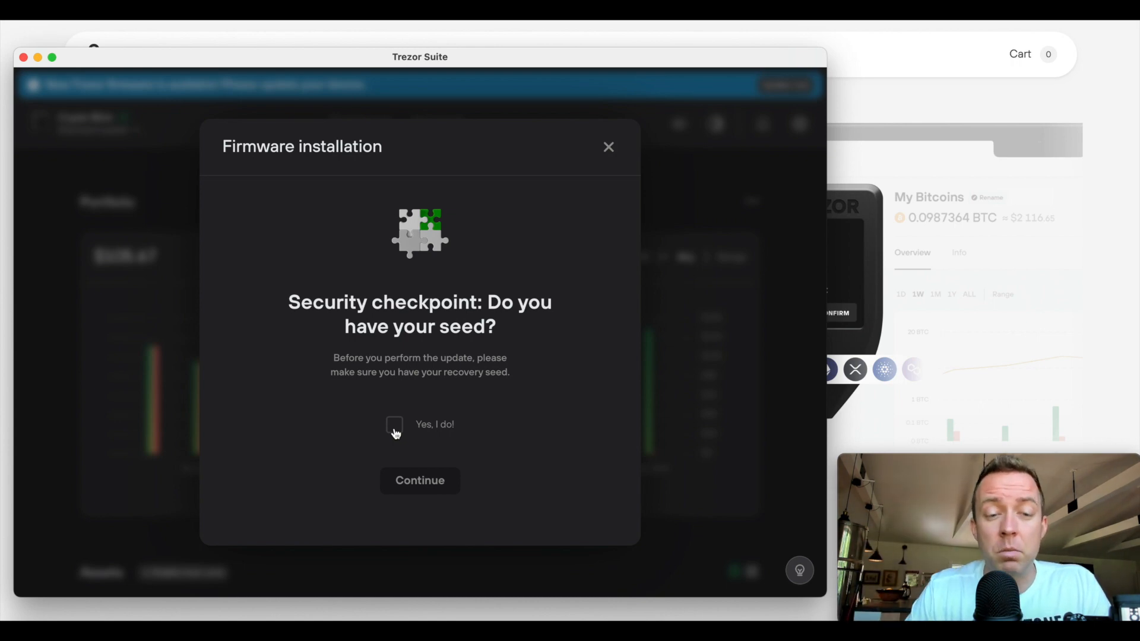
- Confirm 'Yes, I do!' have the recovery seed and continue to the bootloader reconnect instructions
left_click(394, 425)
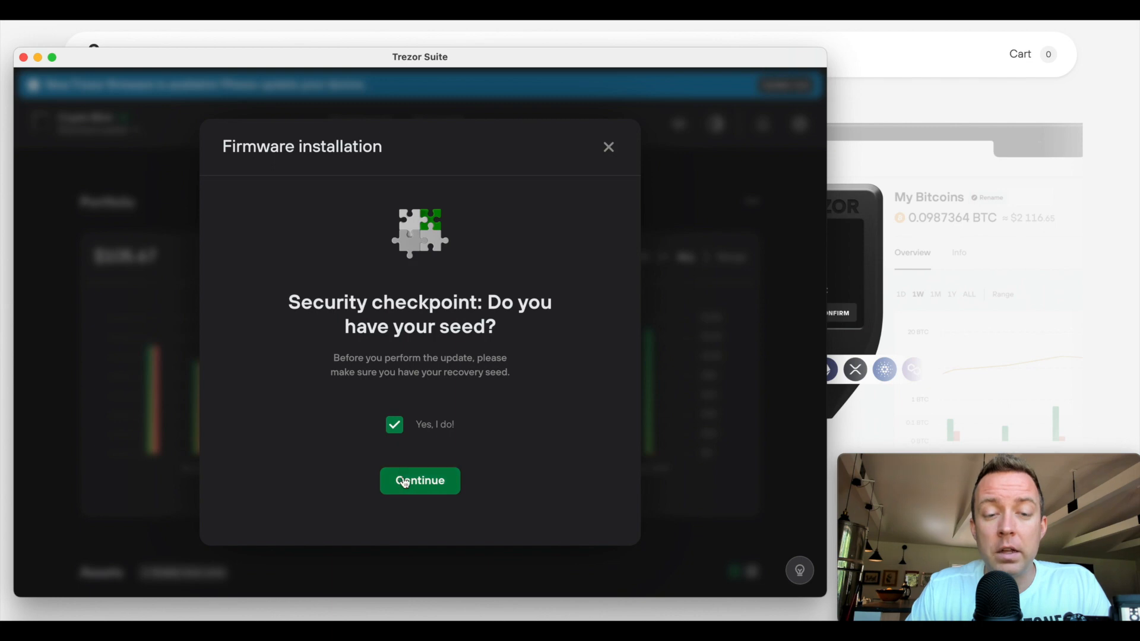
mouse_move(499, 447)
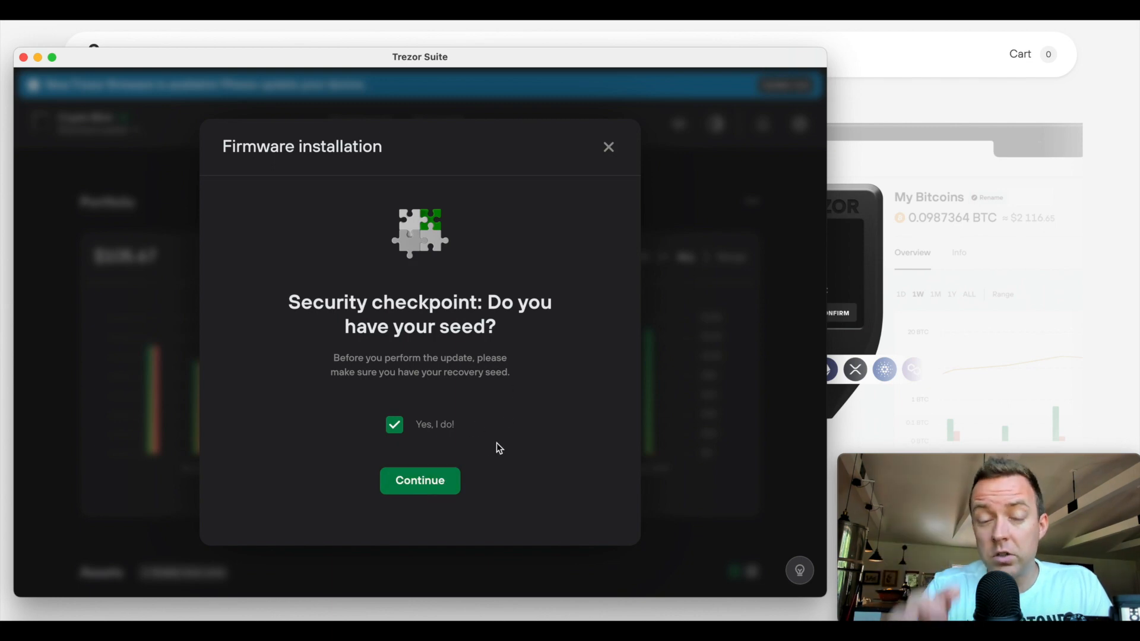
left_click(419, 481)
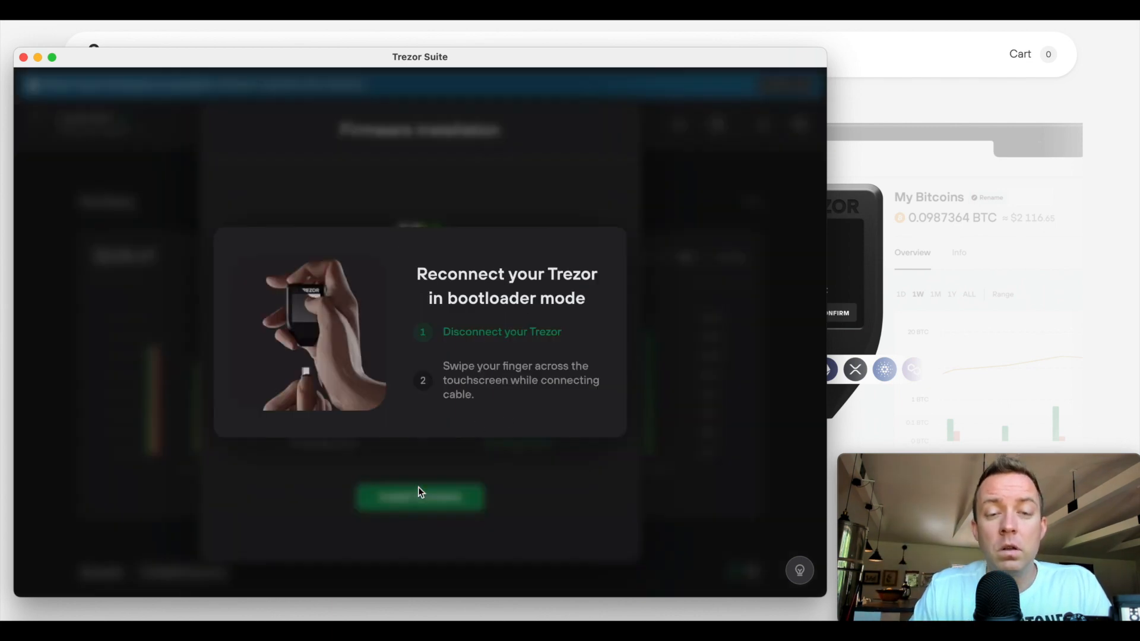